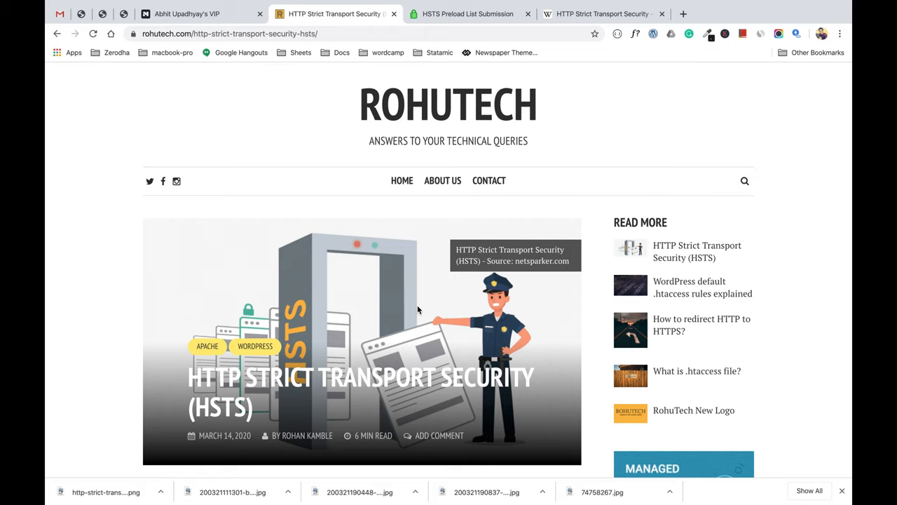
scroll("down", 3)
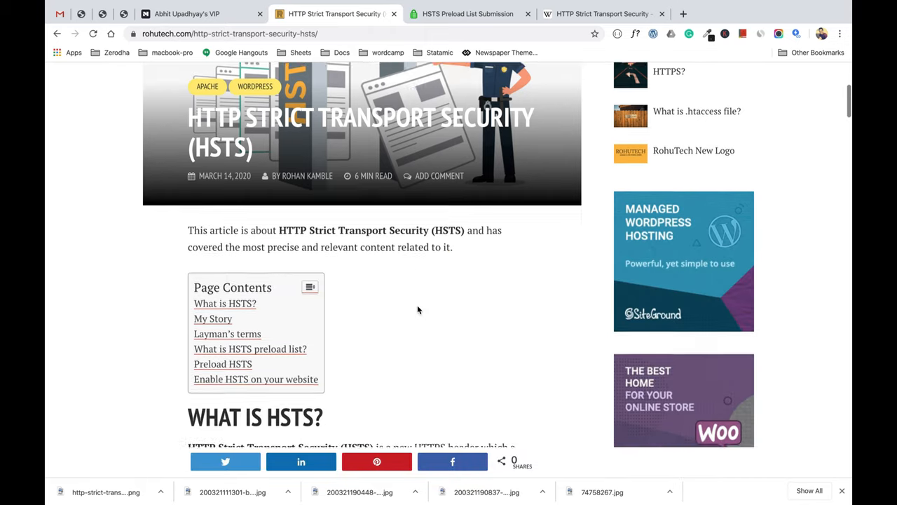
scroll("down", 3)
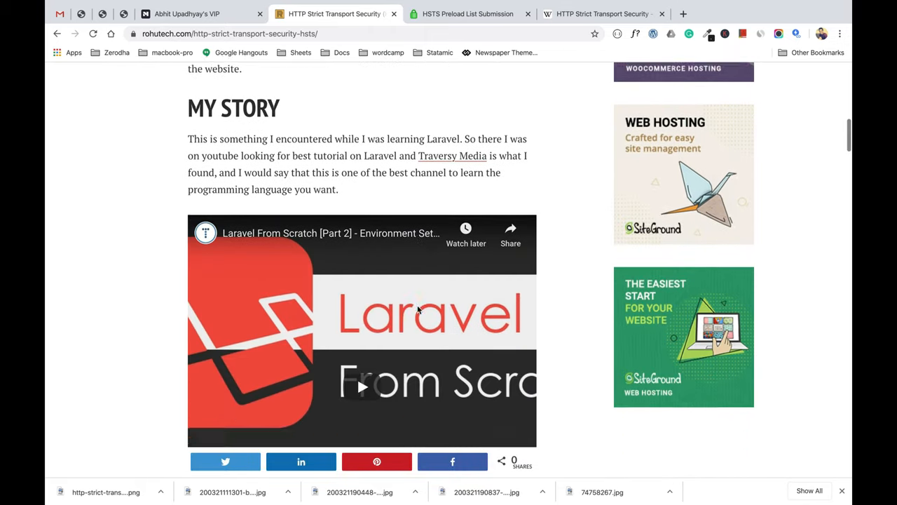
scroll("down", 3)
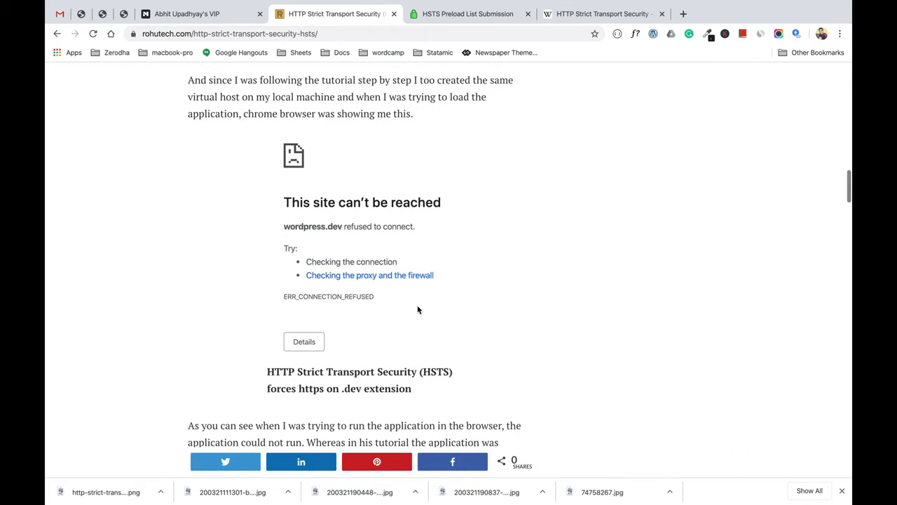
scroll("down", 3)
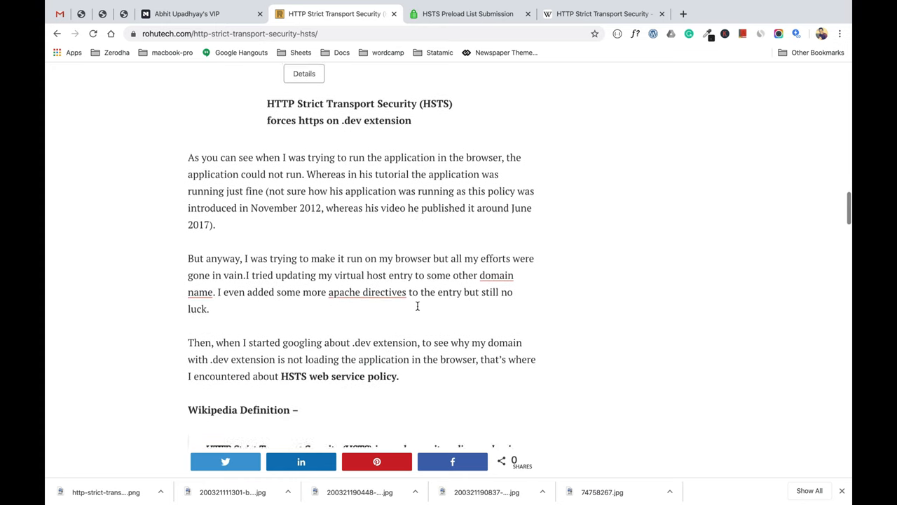
scroll("down", 3)
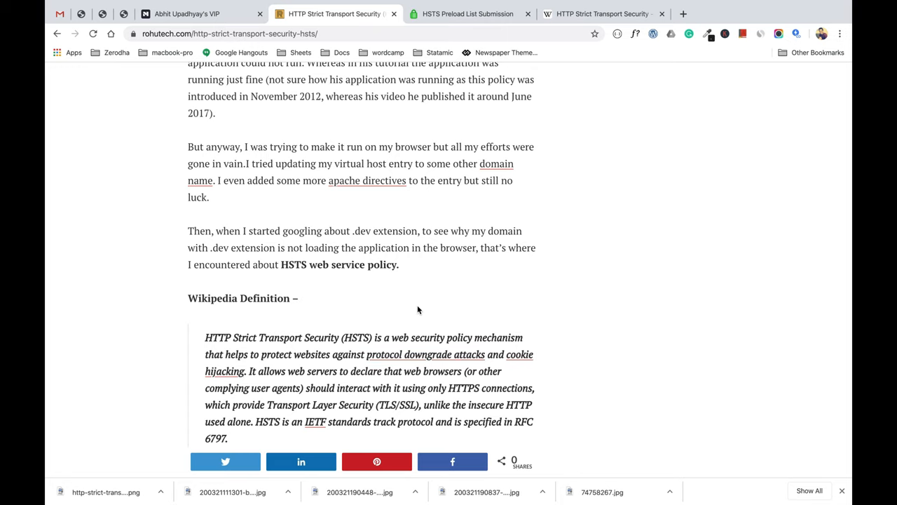
scroll("down", 3)
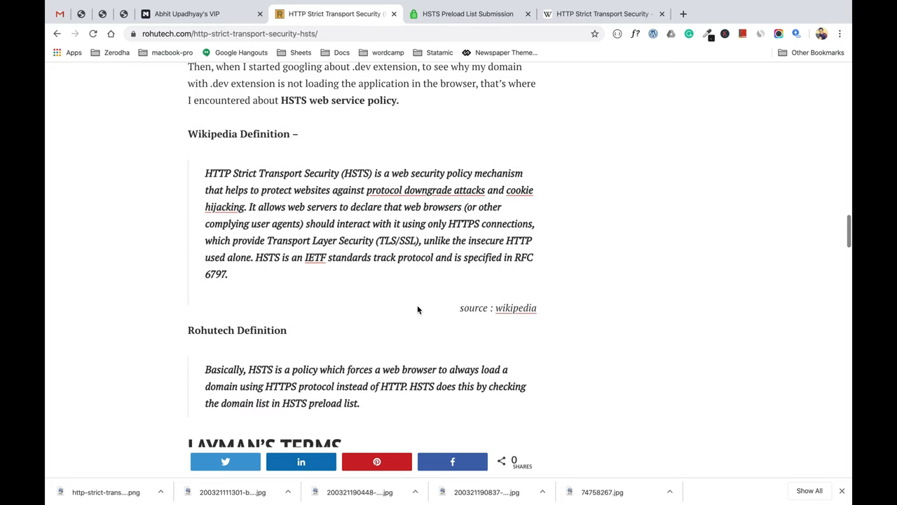
scroll("up", 3)
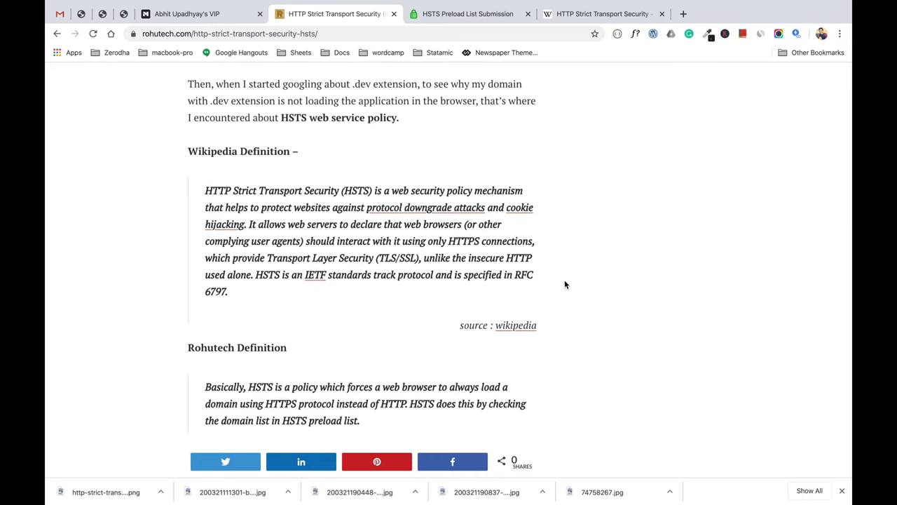
mouse_move(350, 244)
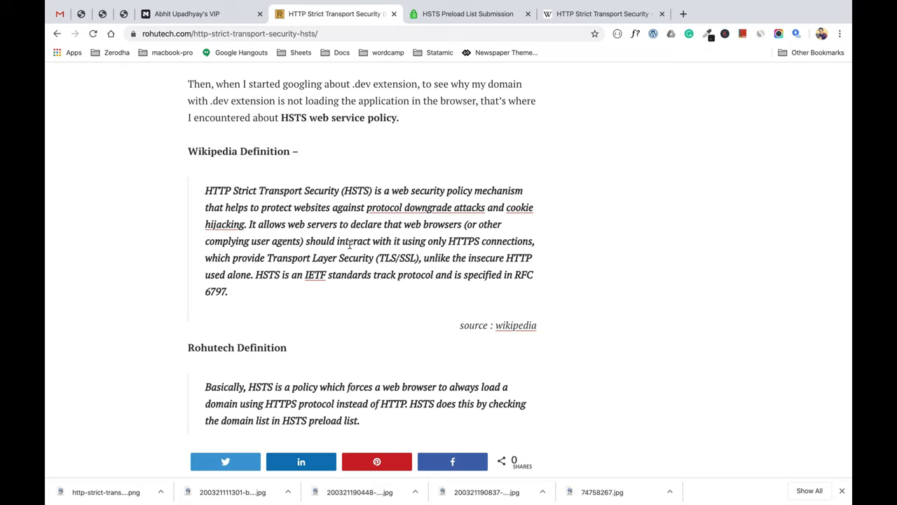
mouse_move(408, 245)
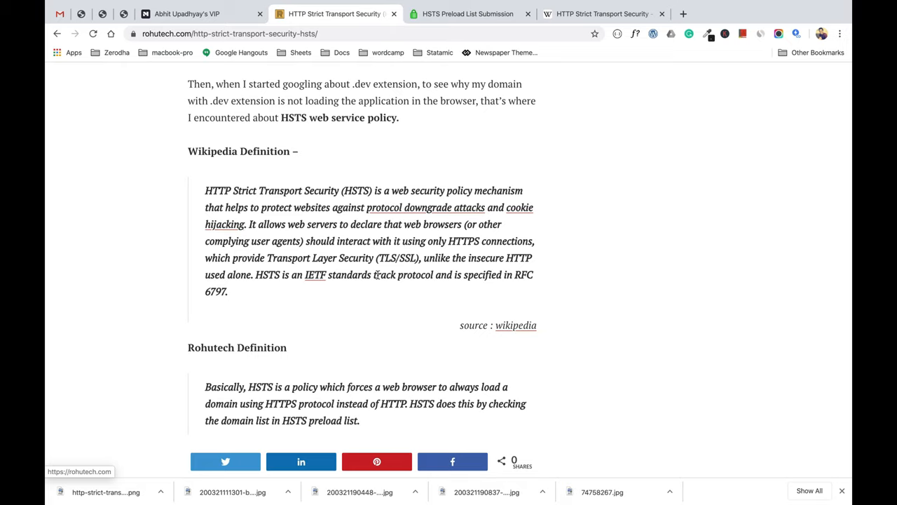
mouse_move(364, 283)
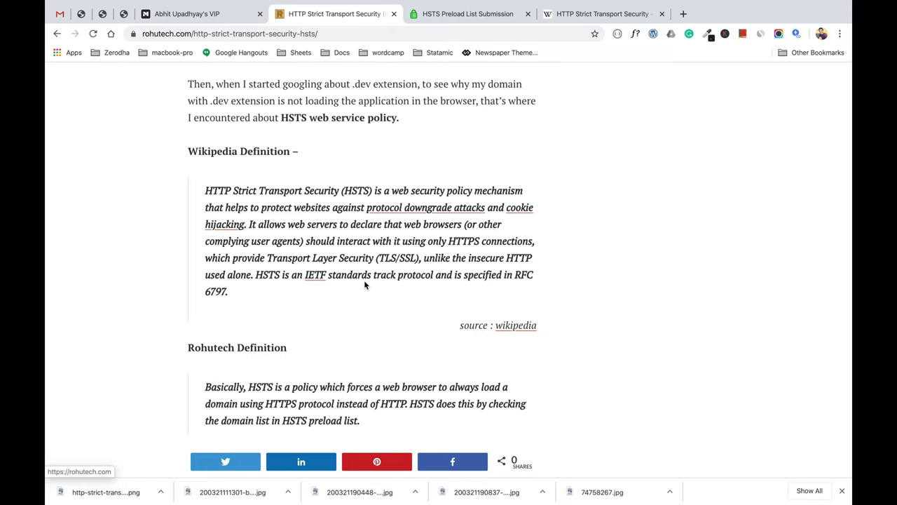
mouse_move(345, 373)
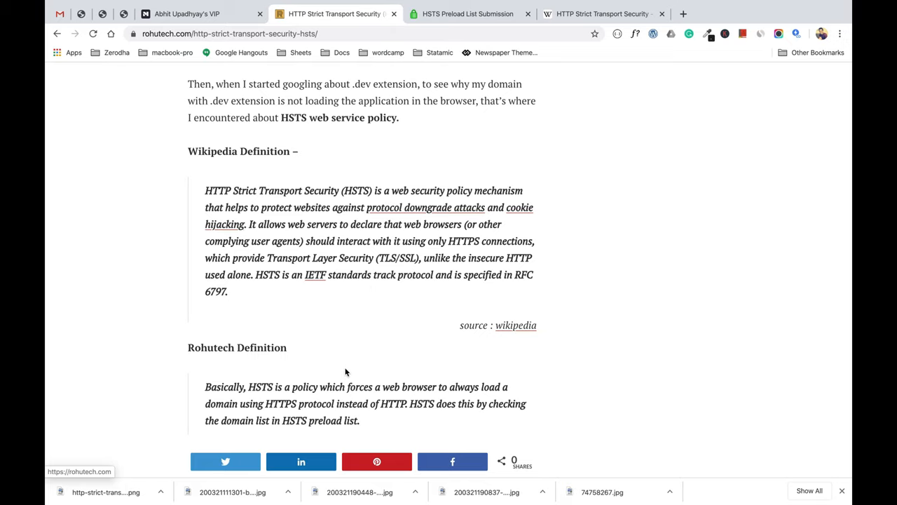
mouse_move(140, 418)
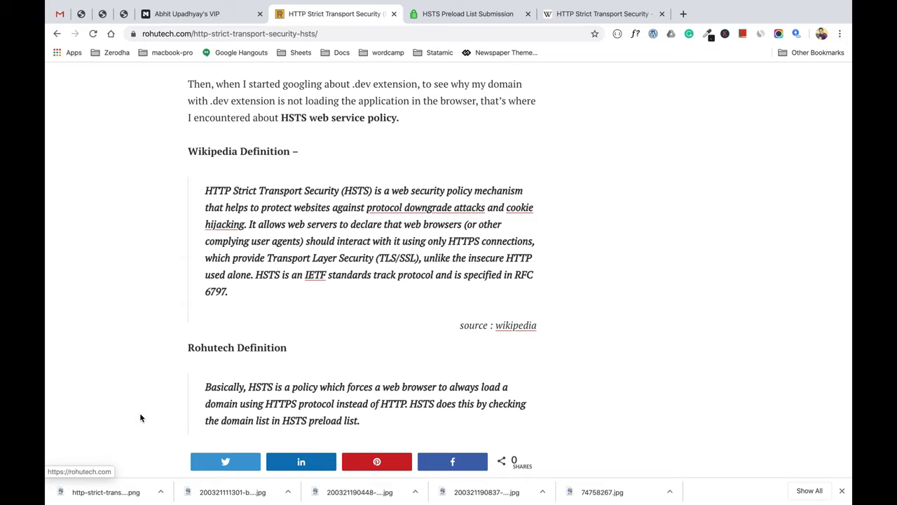
mouse_move(207, 403)
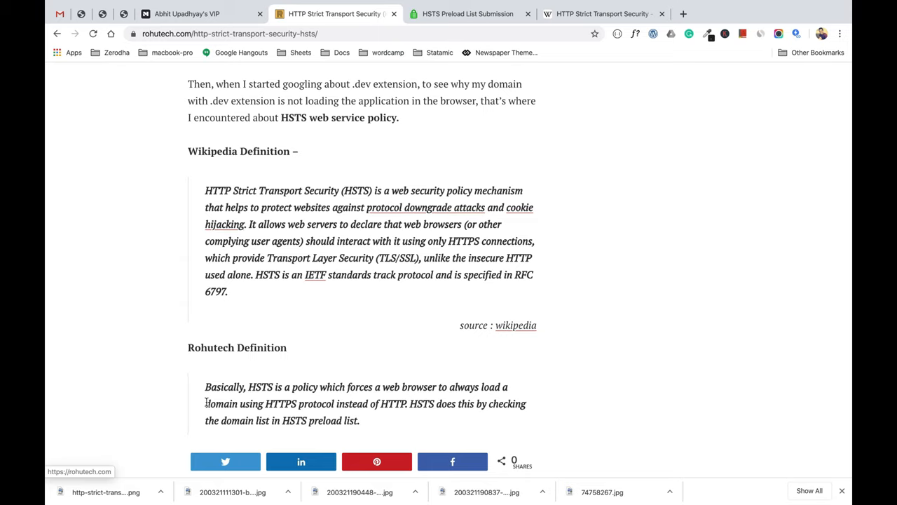
mouse_move(233, 400)
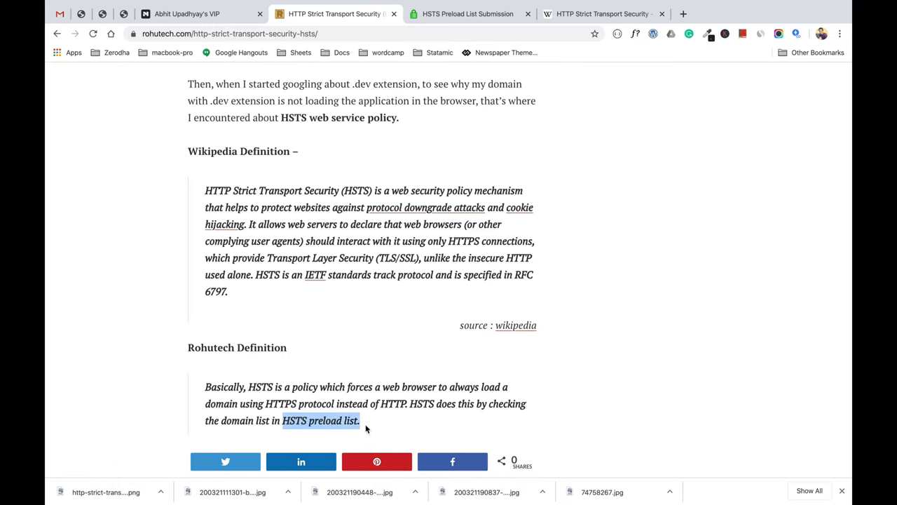
mouse_move(339, 443)
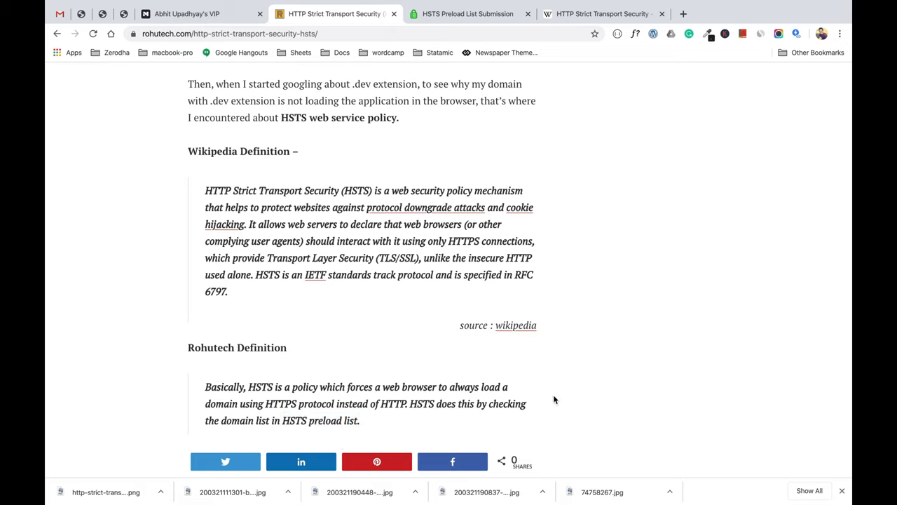
scroll("down", 3)
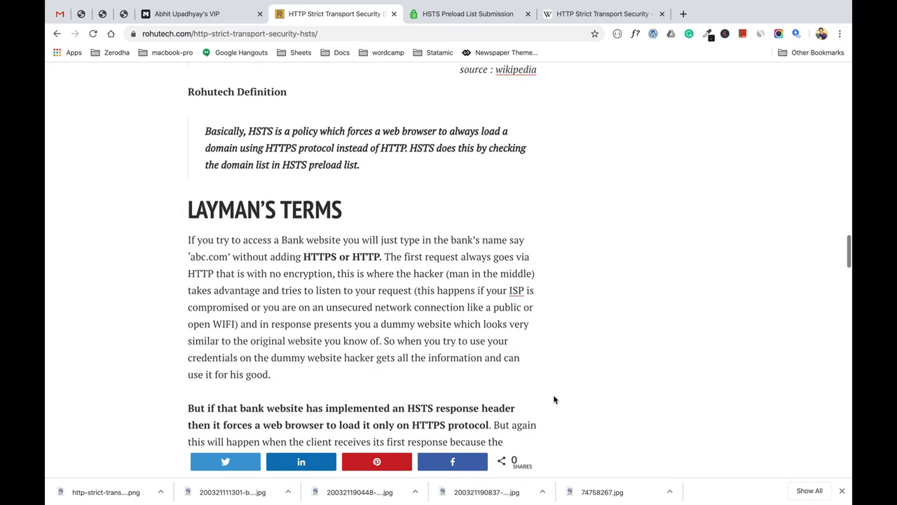